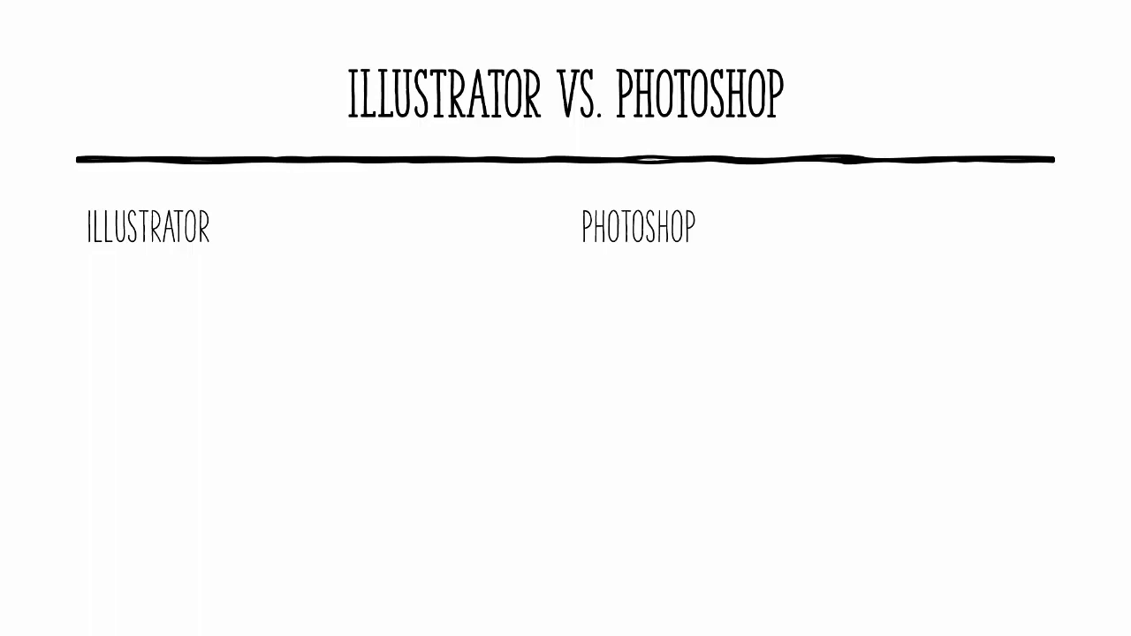
text(Vector based)
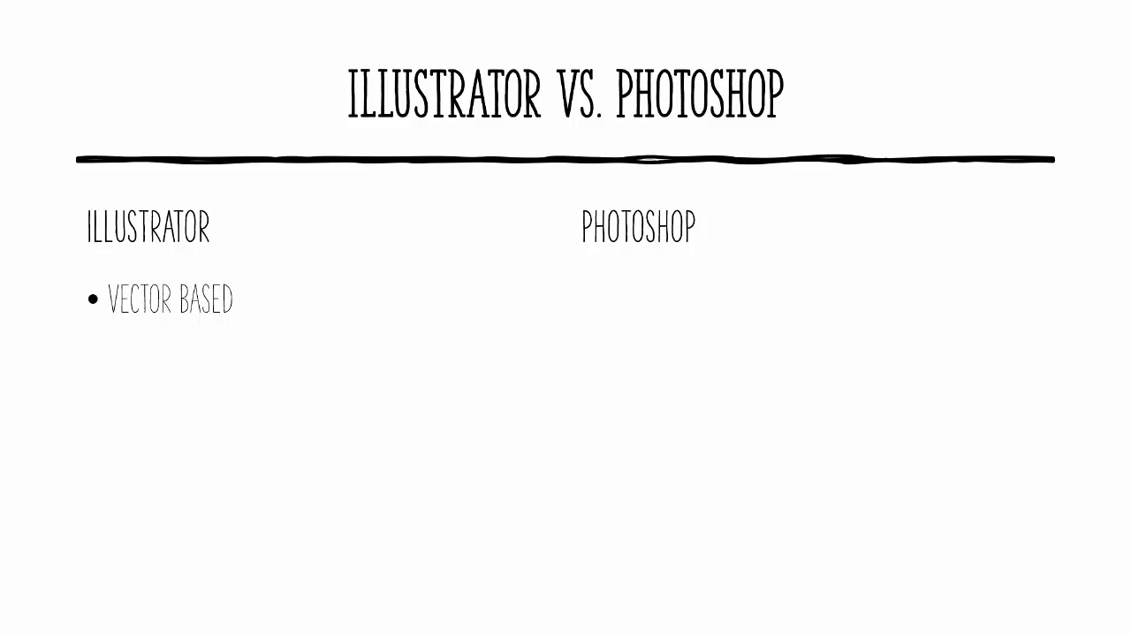
text(Rastor based)
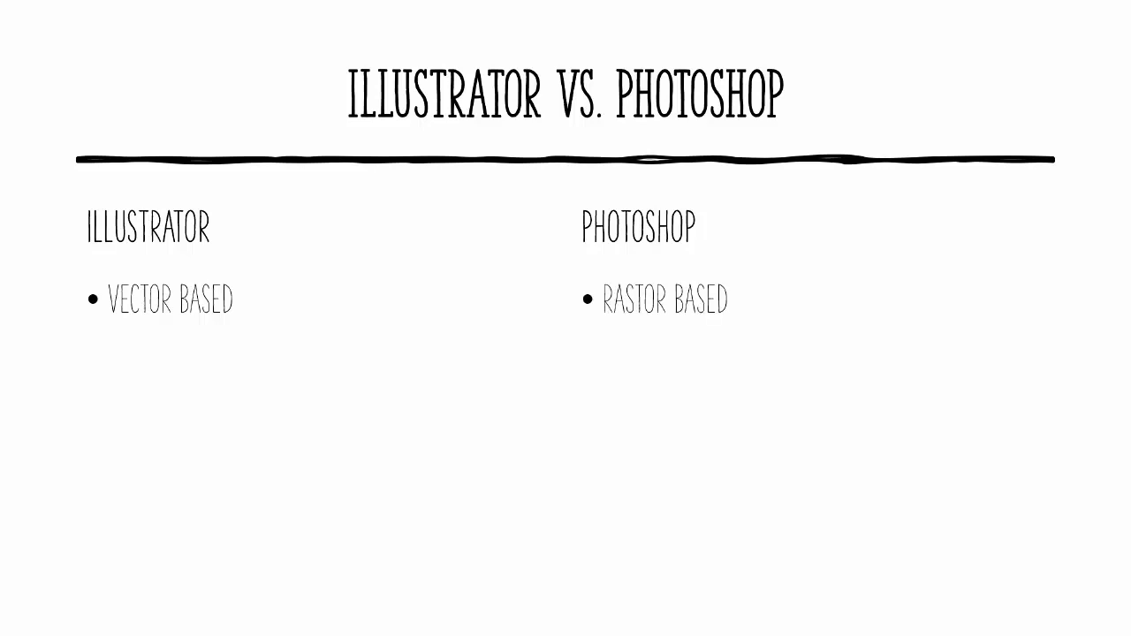
text(DRAW W/PATHS)
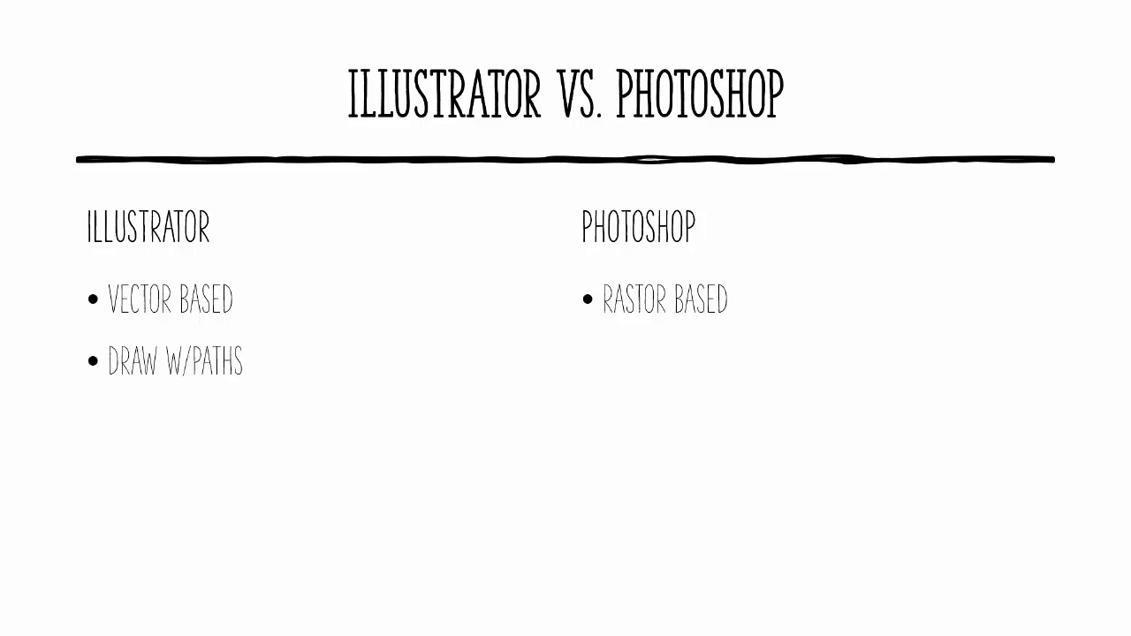
text(MANIPULATE PIXELS - EASIER)
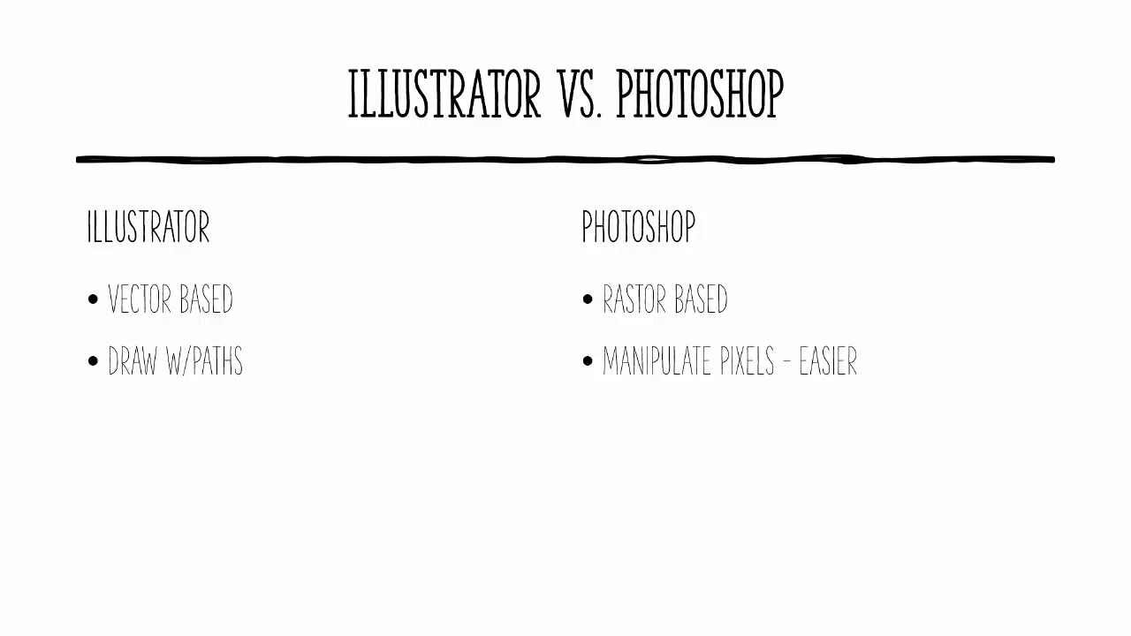
text(SCALABLE)
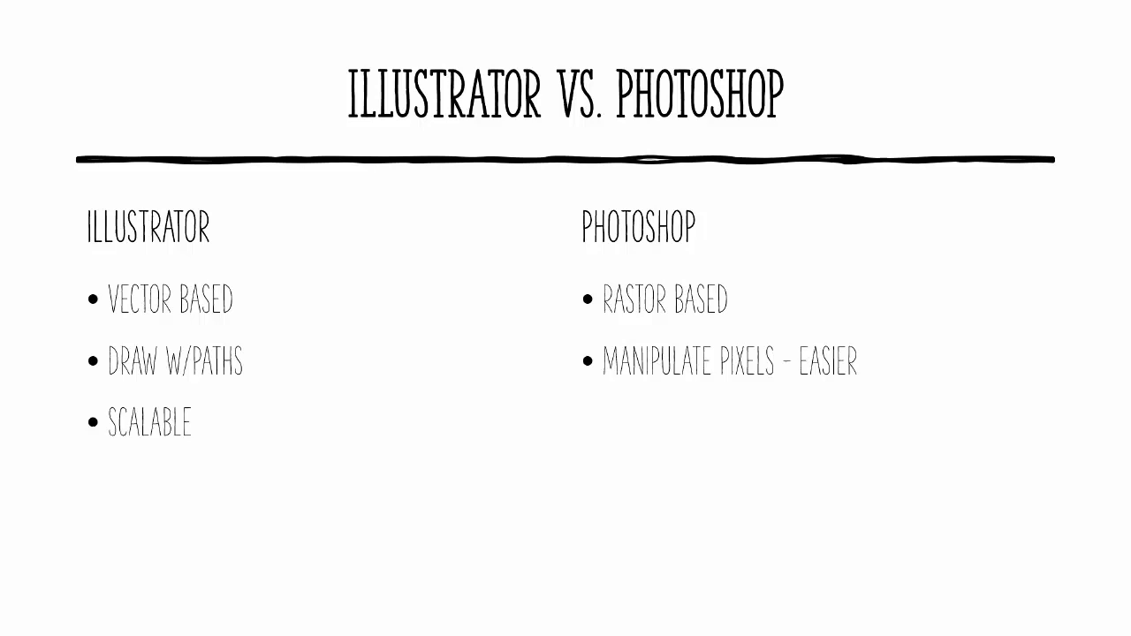